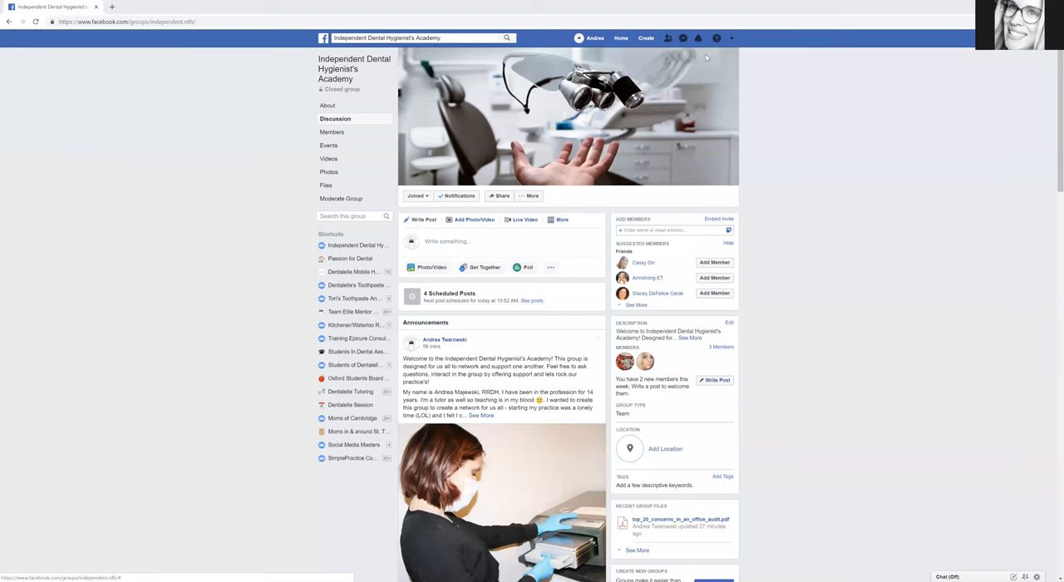
pyautogui.moveTo(702, 57)
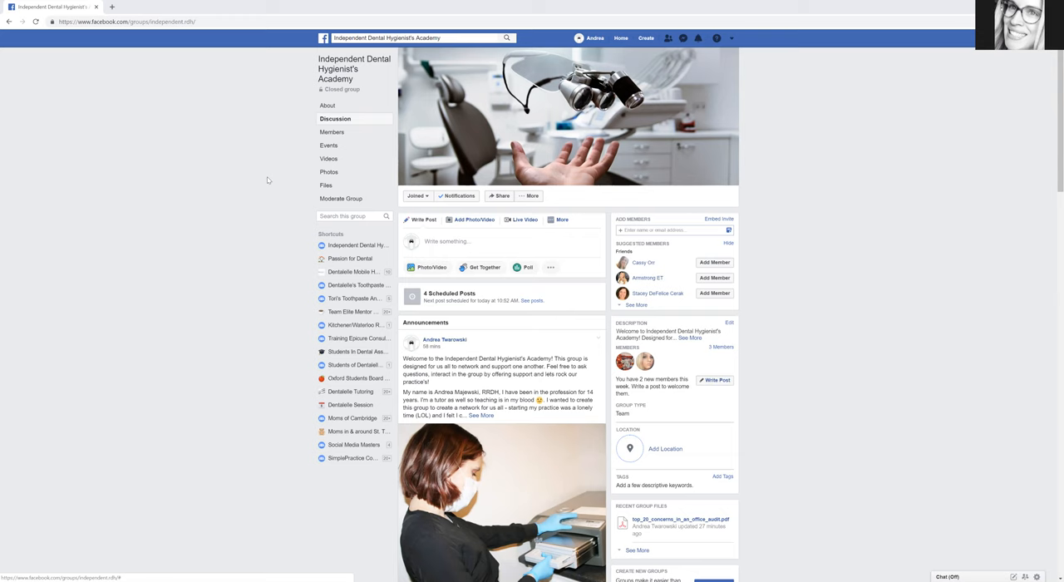
pyautogui.moveTo(189, 47)
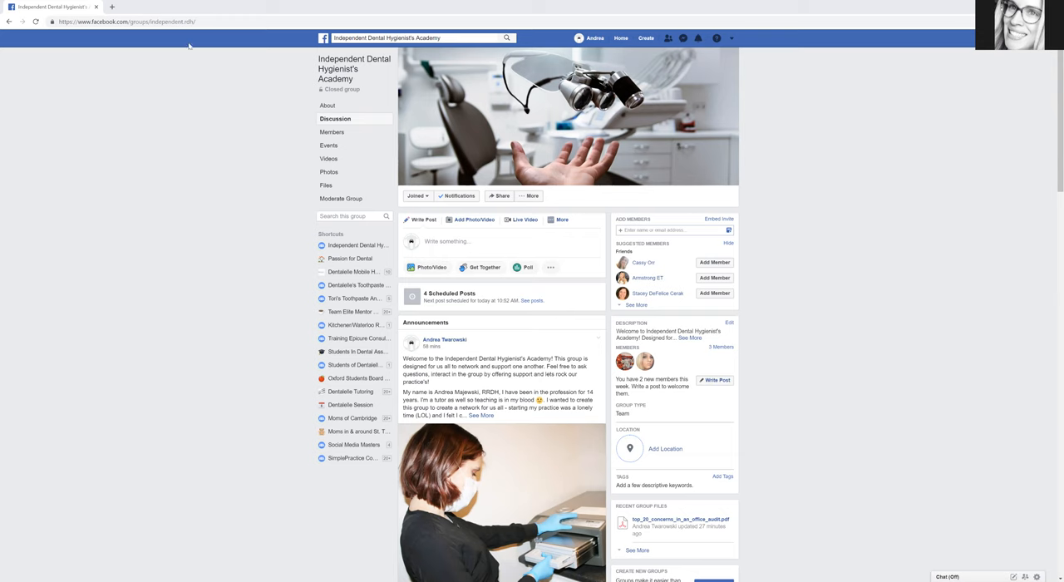
pyautogui.moveTo(190, 42)
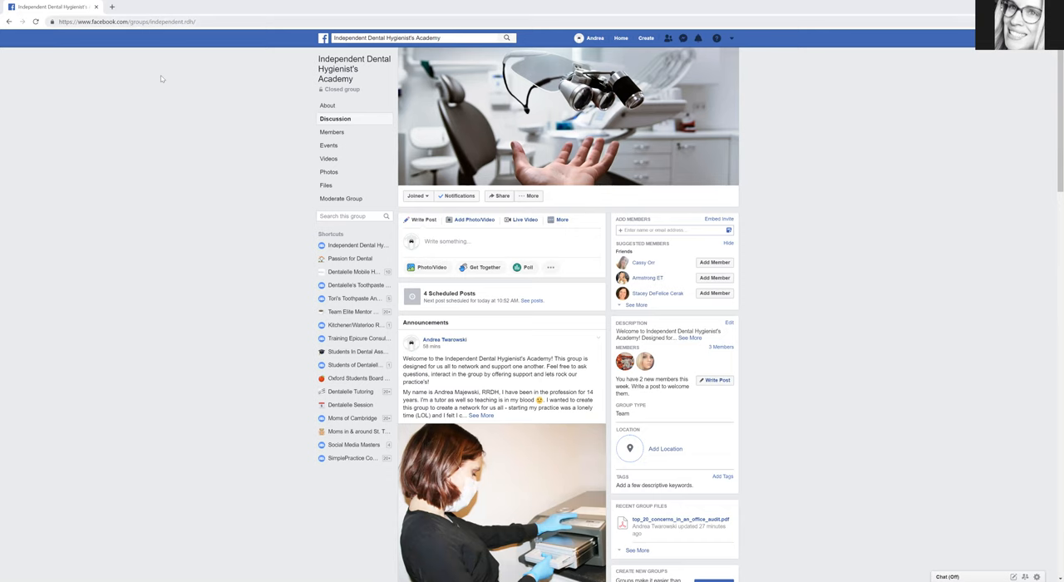
# Scroll the Discussion feed to the 'uploaded a file' post and download top_20_concerns_in_an_office_audit.pdf.
pyautogui.scroll(-3)
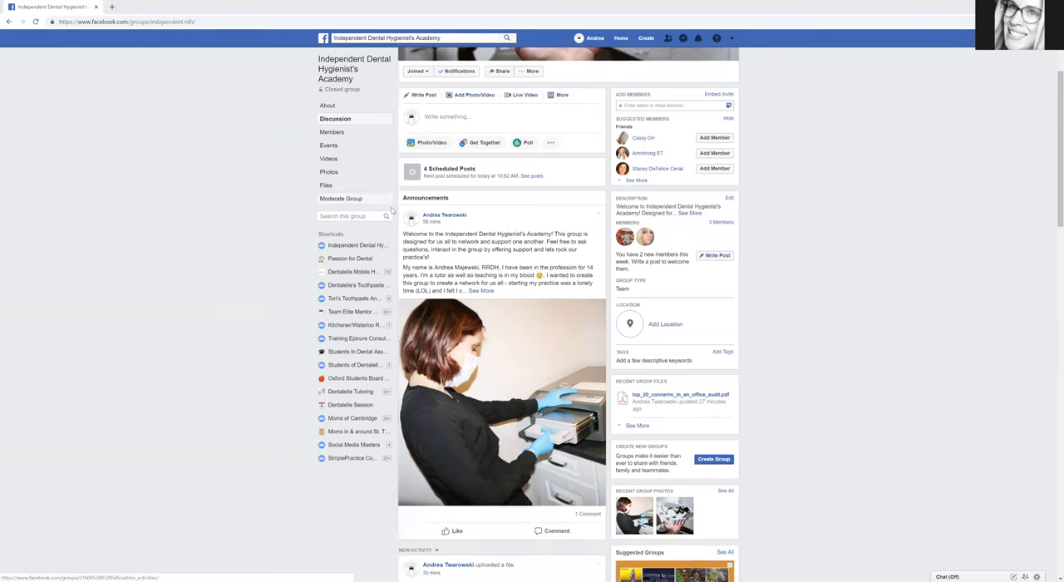
pyautogui.scroll(-3)
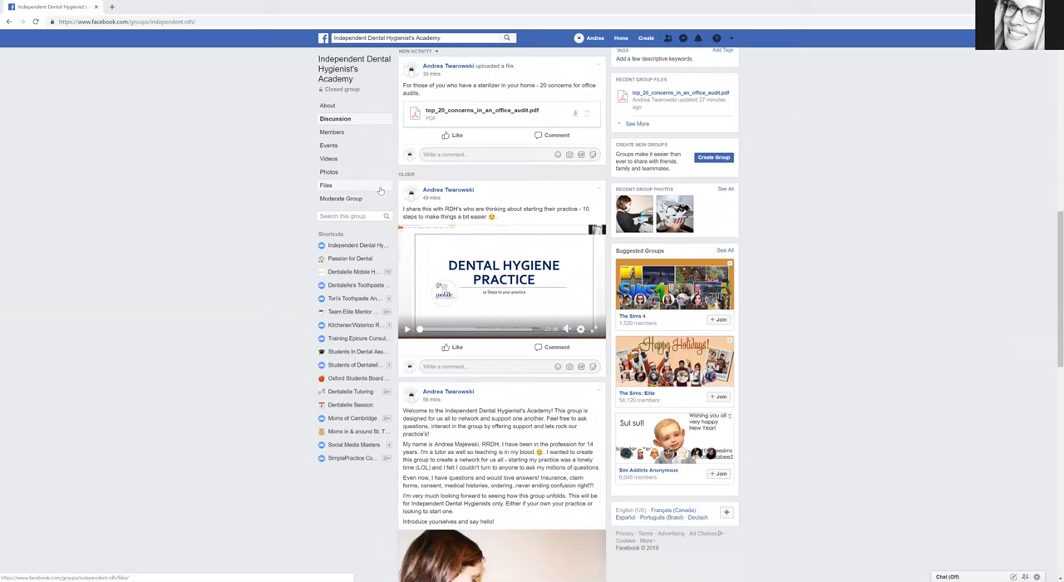
pyautogui.scroll(-3)
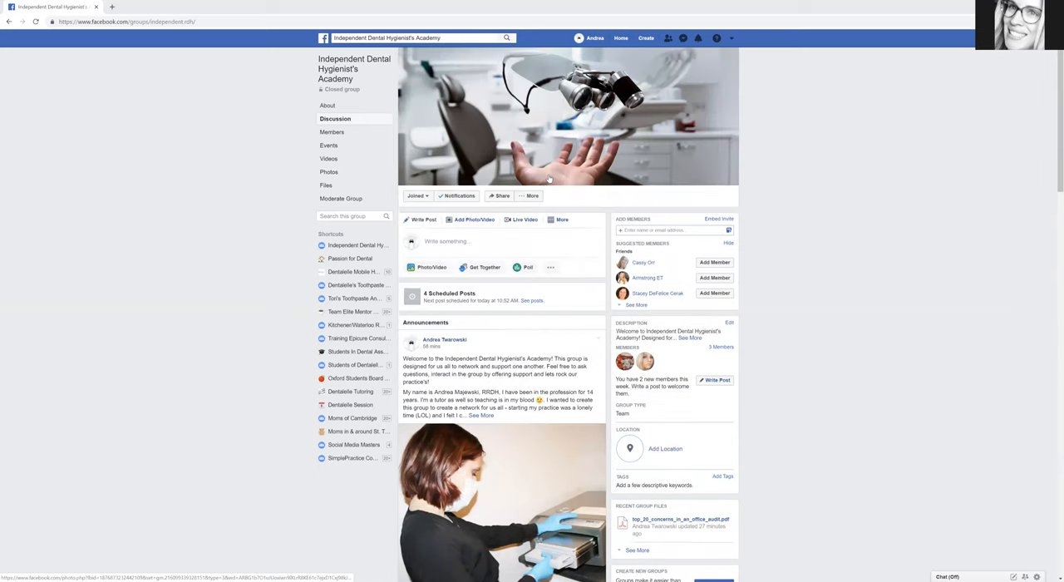
pyautogui.scroll(-3)
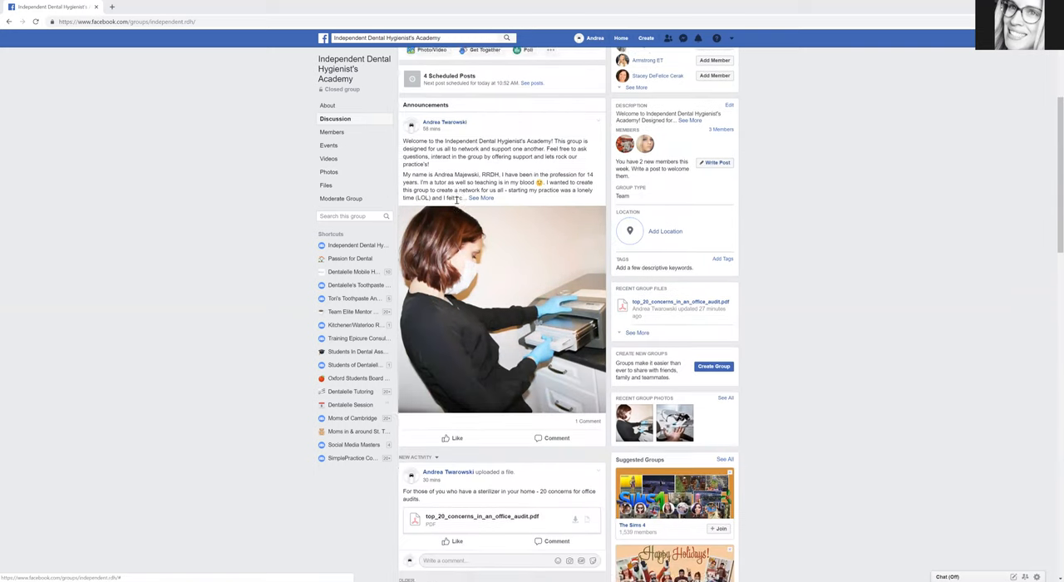
pyautogui.scroll(-3)
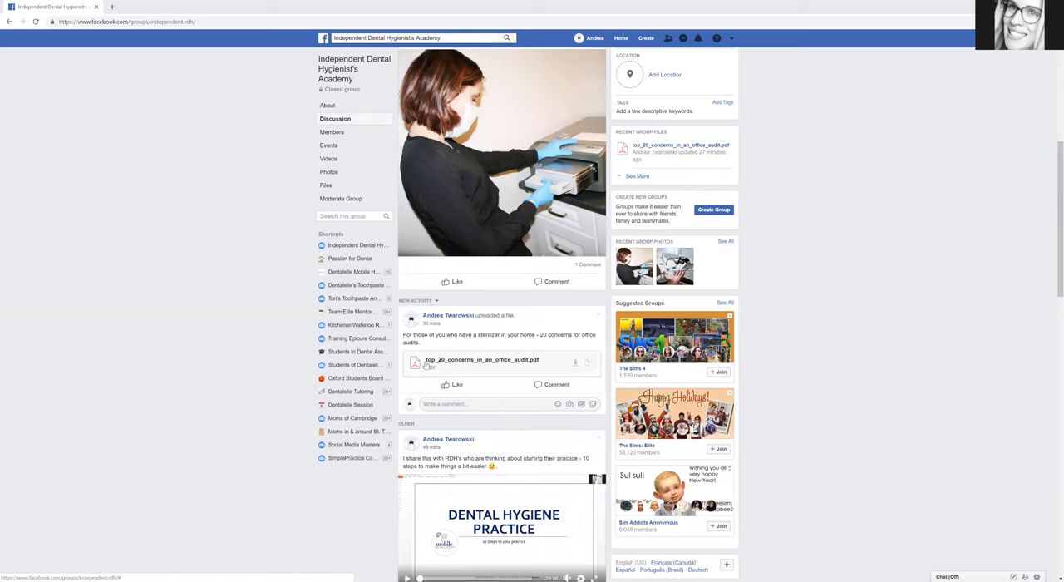
pyautogui.click(483, 359)
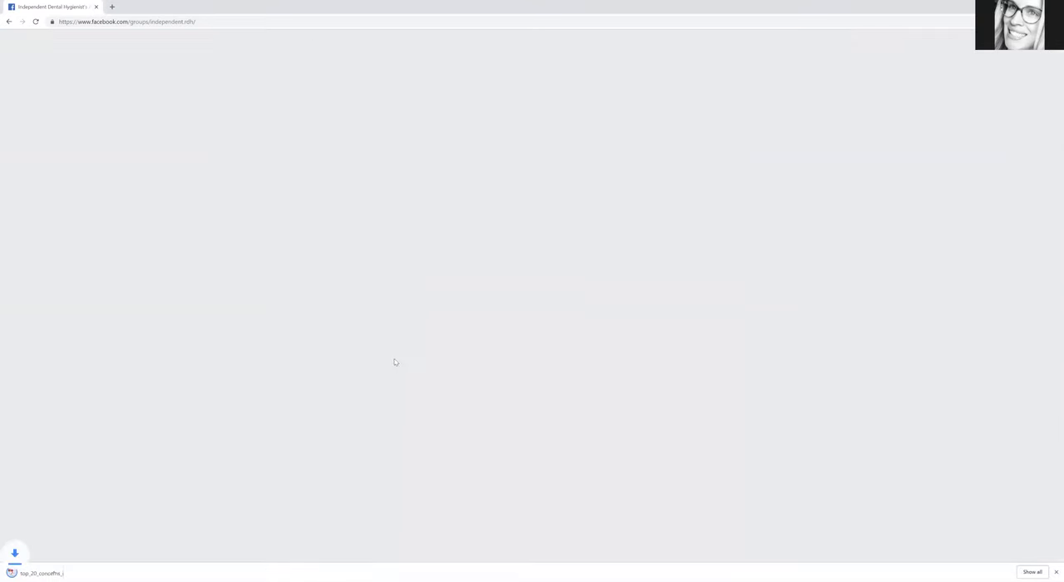
# View the downloaded Top 20 Concerns in an Office Audit PDF from the download bar and scroll through its pages.
pyautogui.click(40, 572)
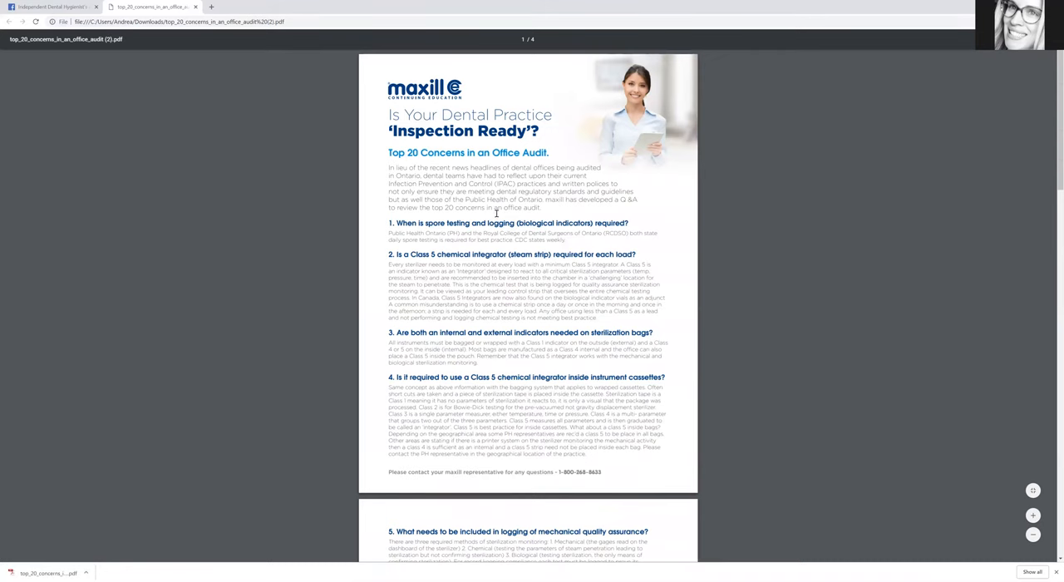
pyautogui.scroll(-3)
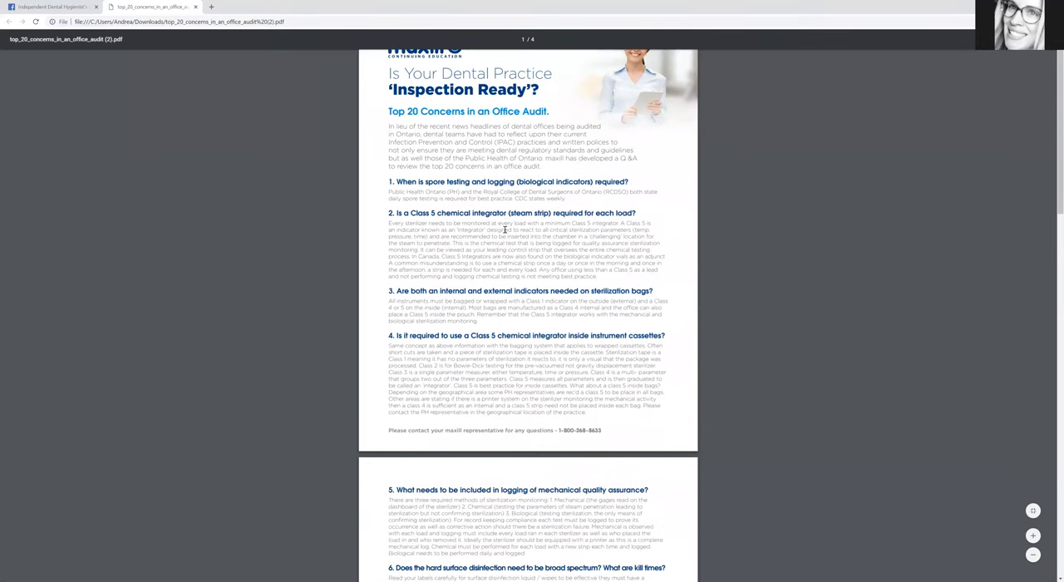
pyautogui.scroll(-3)
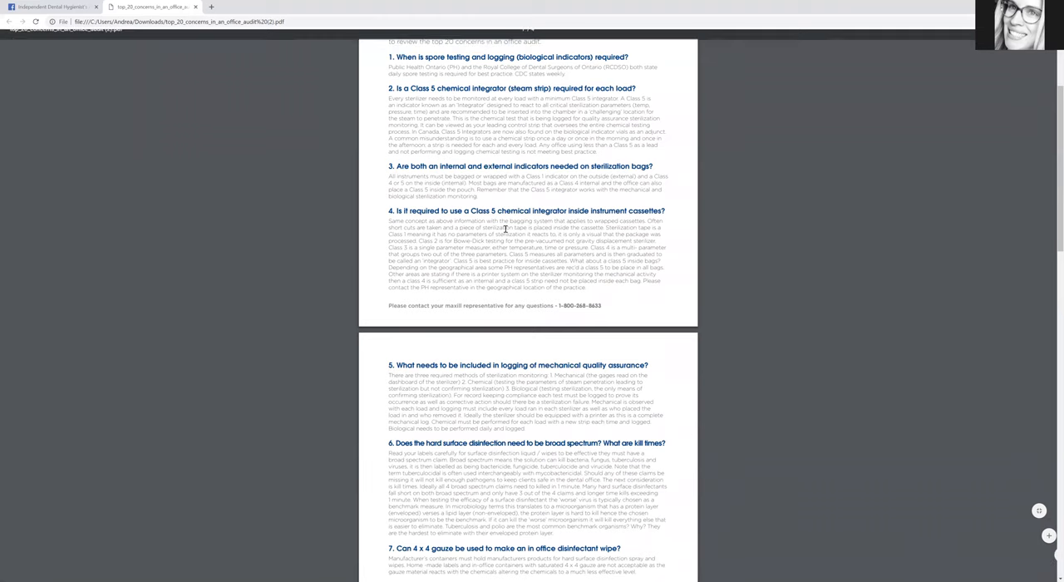
pyautogui.scroll(3)
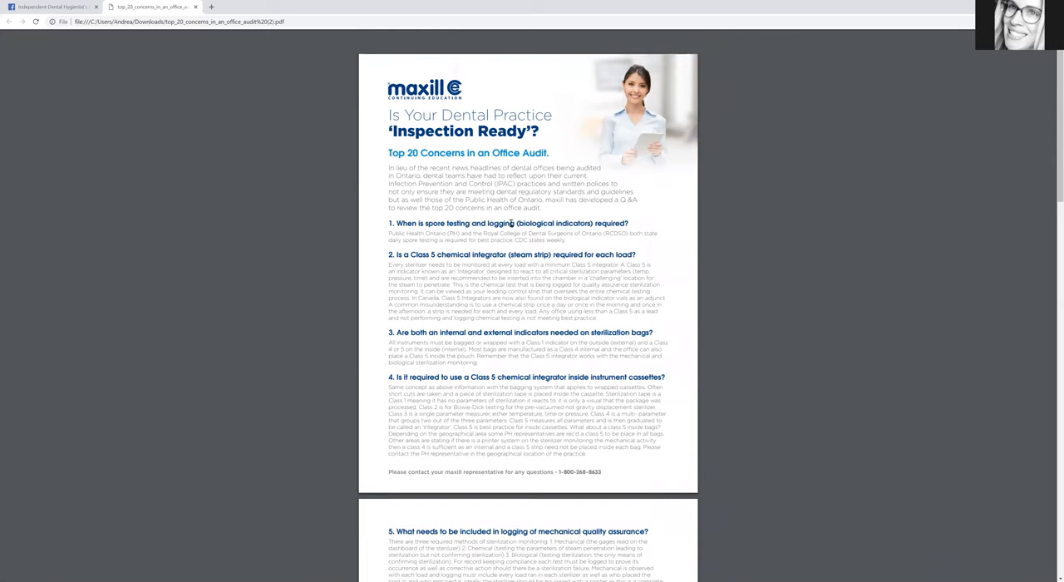
pyautogui.scroll(-3)
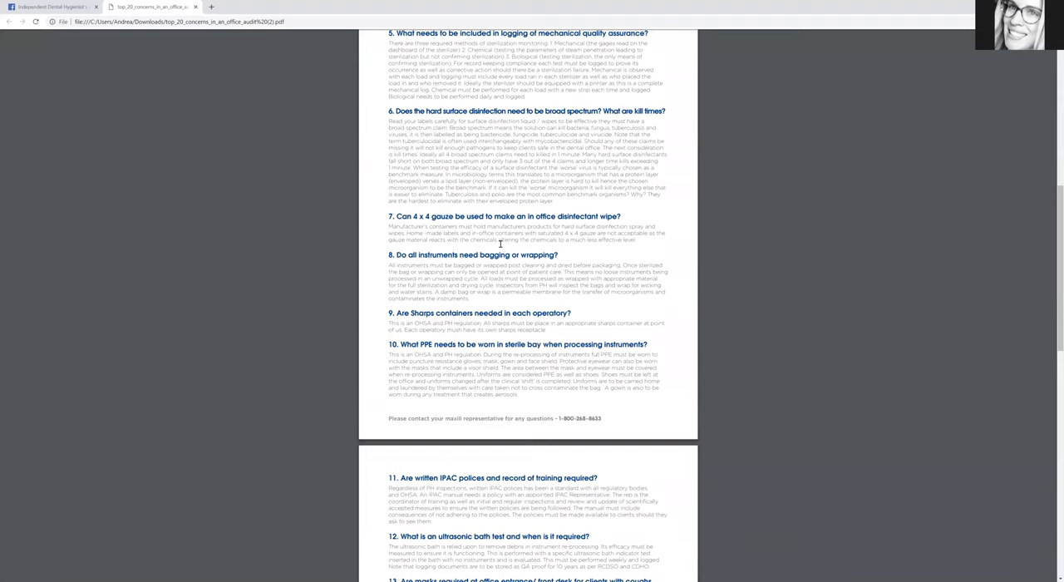
pyautogui.scroll(-3)
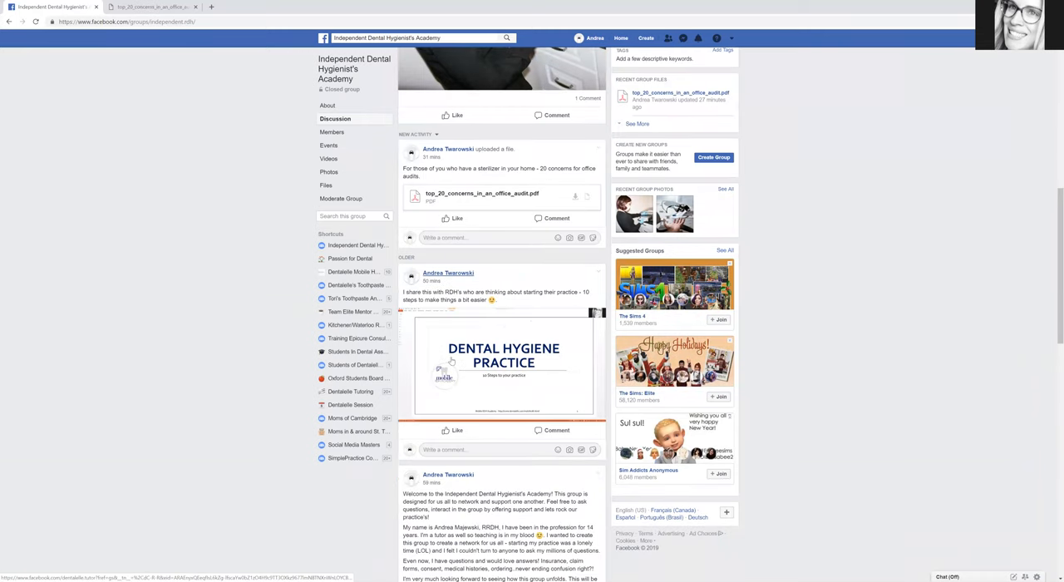
pyautogui.scroll(-3)
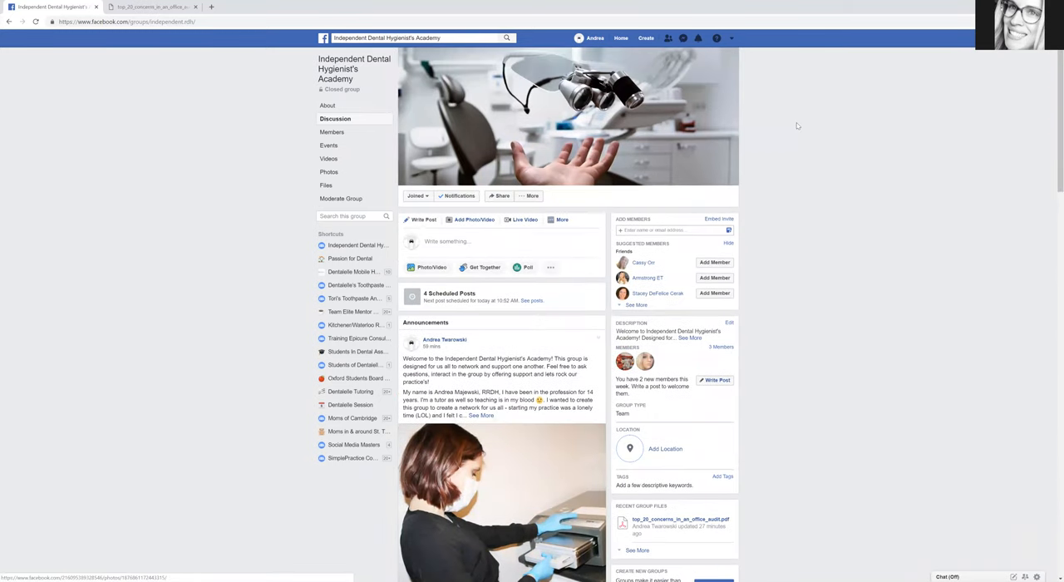
pyautogui.moveTo(795, 119)
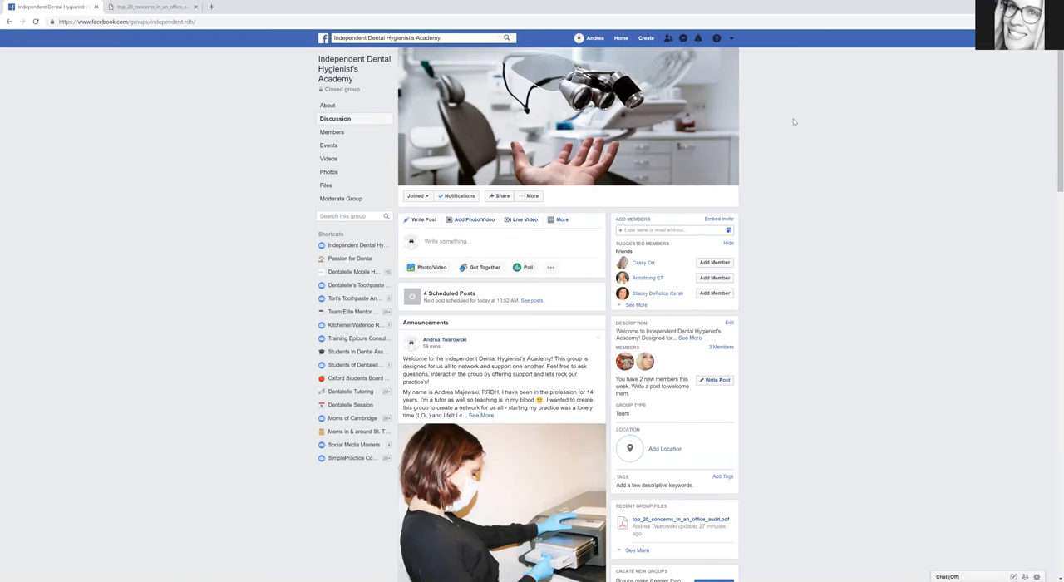
pyautogui.moveTo(745, 133)
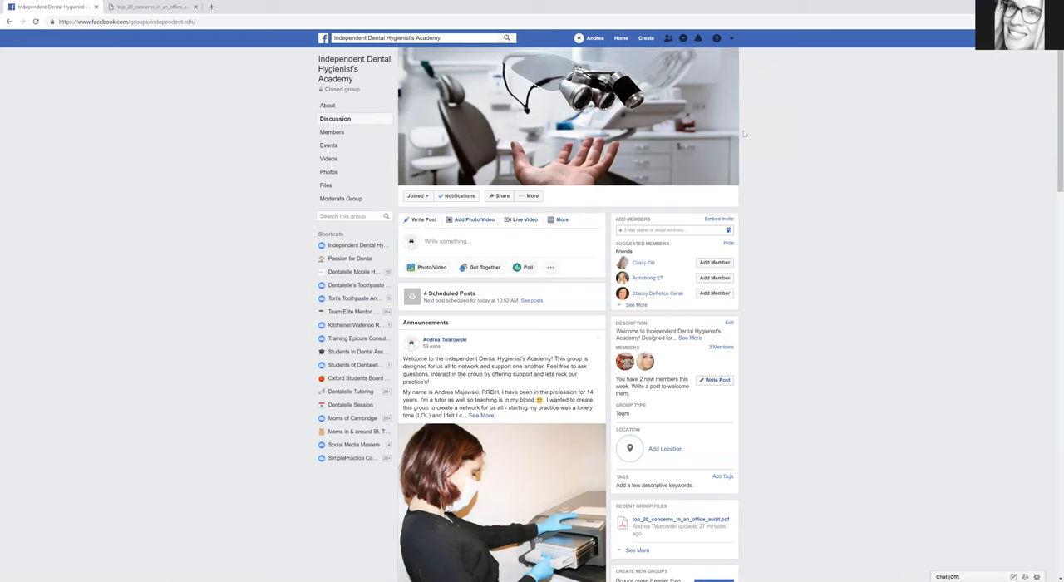
pyautogui.moveTo(831, 93)
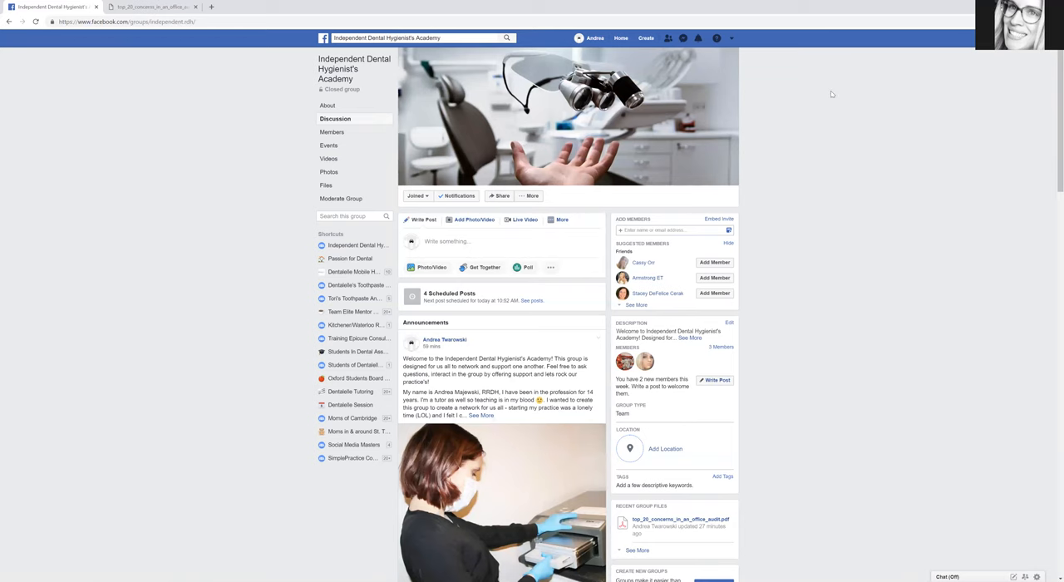
pyautogui.moveTo(831, 106)
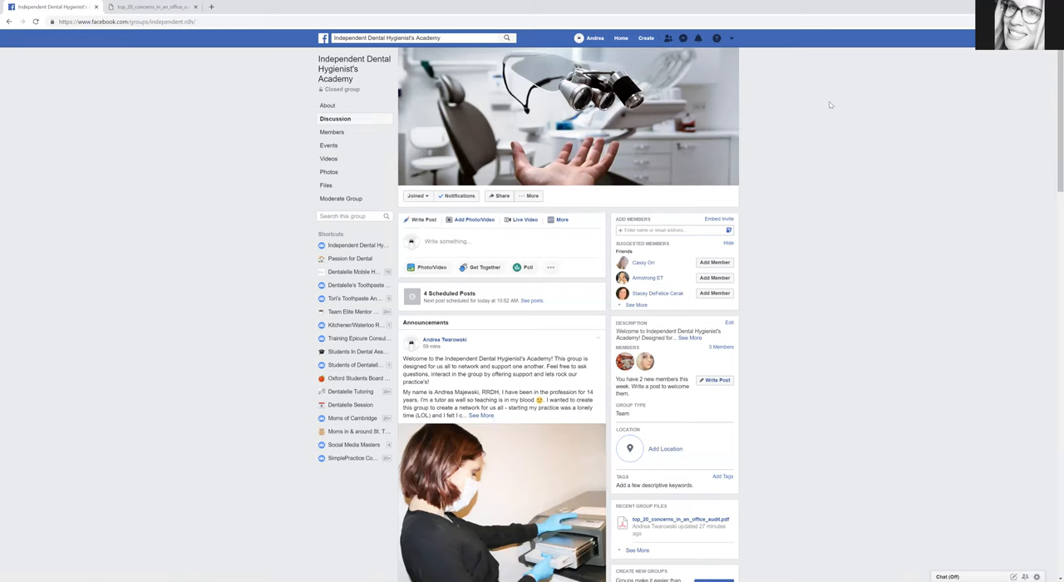